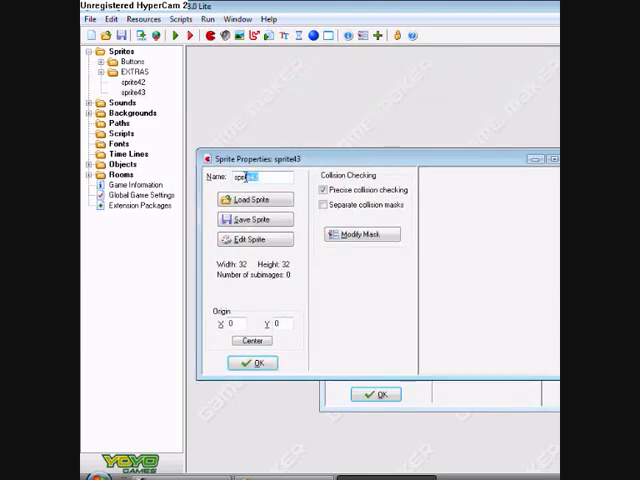
# Name the new sprite spr_portal and open its image editor.
pyautogui.write('spr')
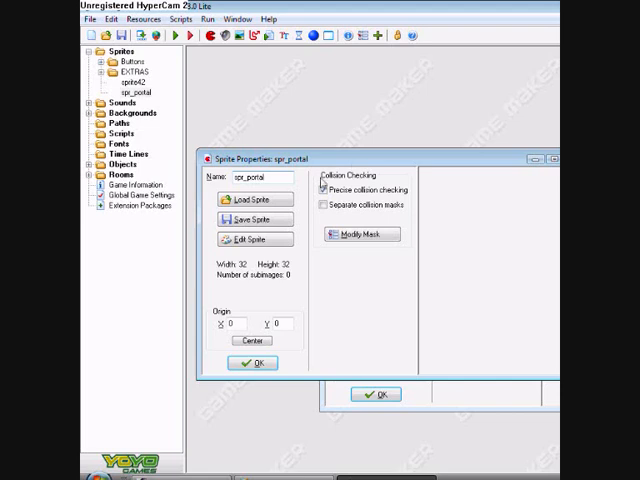
pyautogui.click(255, 239)
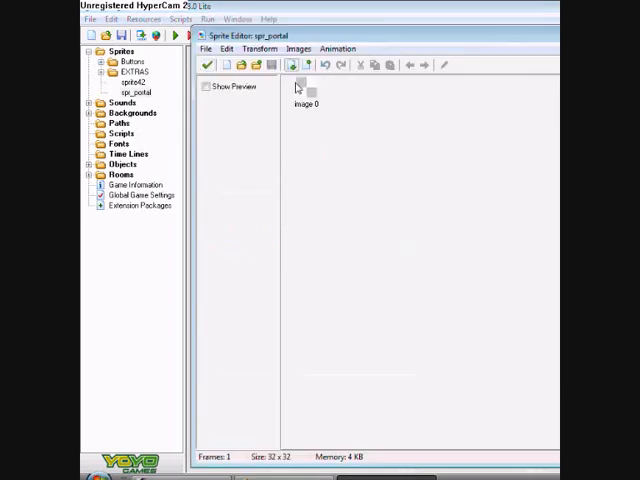
# Paint a filled purple circle on spr_portal's first frame.
pyautogui.doubleClick(298, 88)
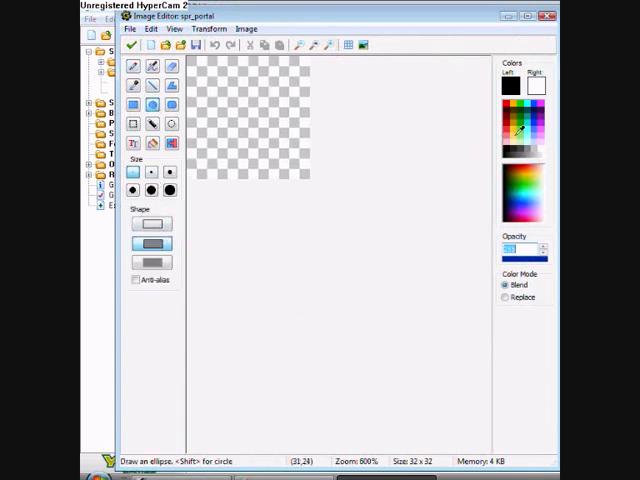
pyautogui.click(520, 133)
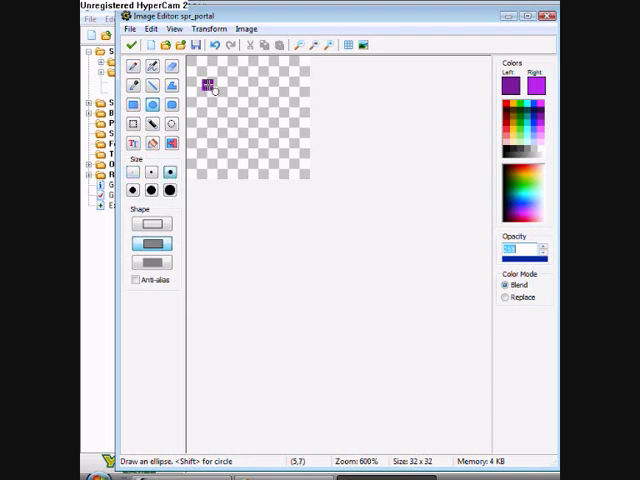
pyautogui.moveTo(205, 85); pyautogui.dragTo(300, 175)
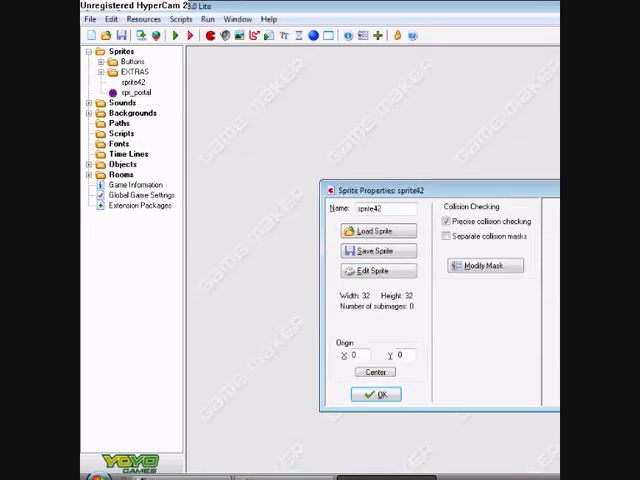
# Add a new object named obj_portal1 with spr_portal as its sprite.
pyautogui.click(377, 394)
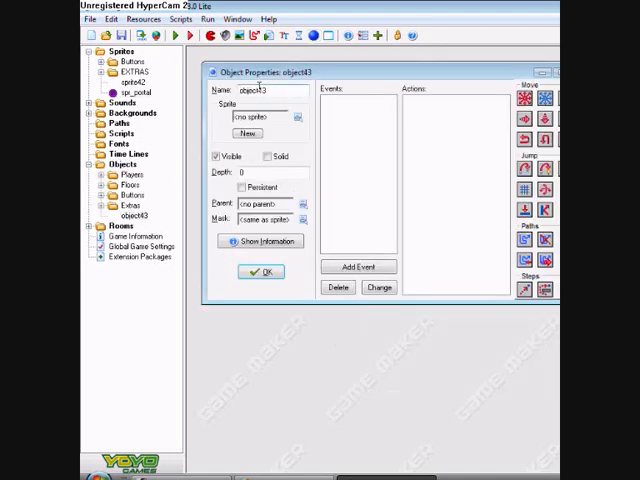
pyautogui.doubleClick(265, 91)
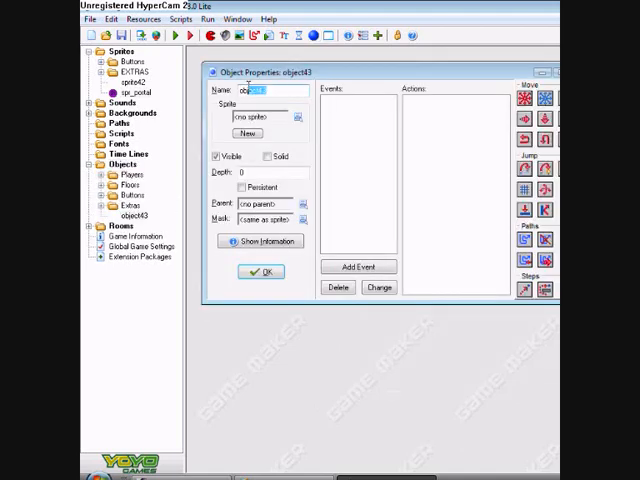
pyautogui.write('obj_portal')
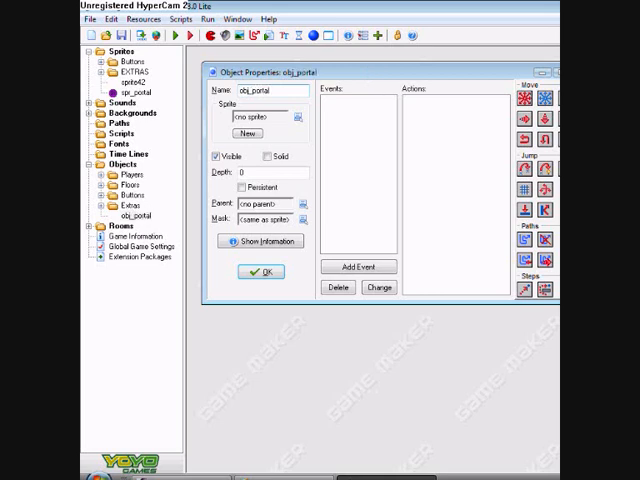
pyautogui.click(299, 117)
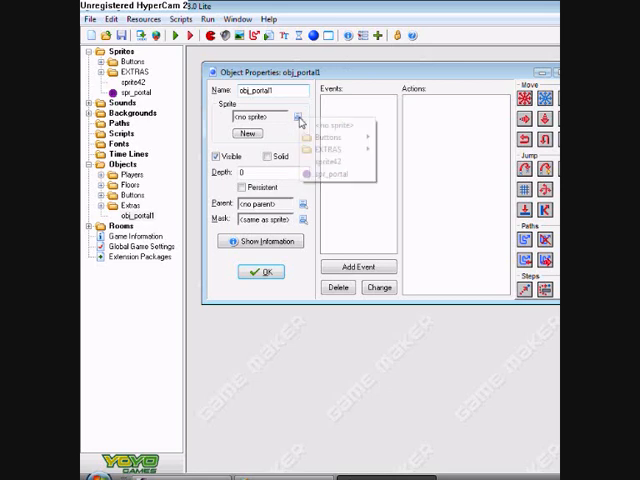
pyautogui.click(343, 172)
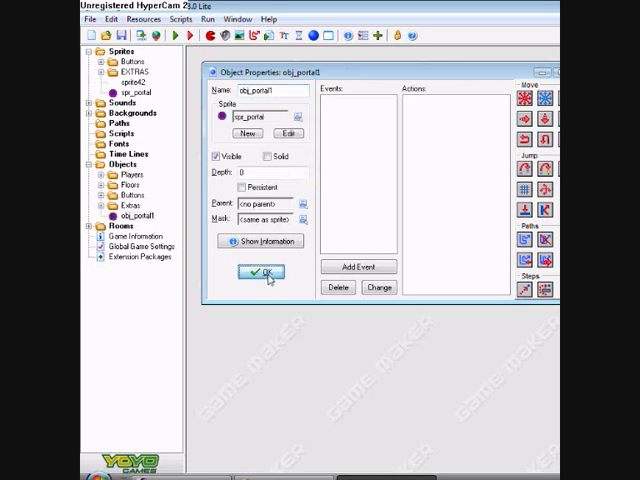
pyautogui.click(259, 272)
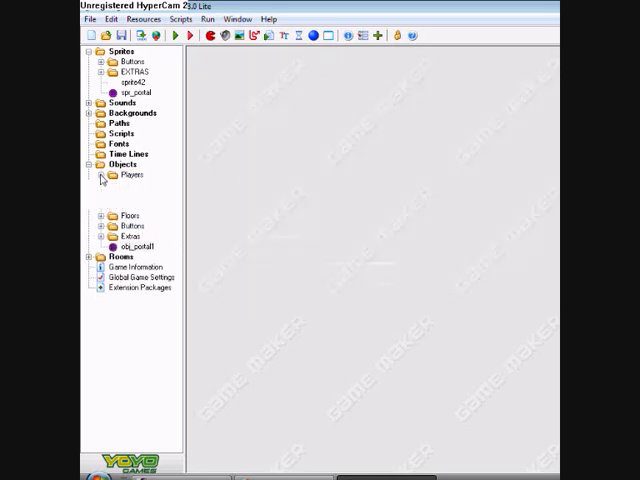
# Give obj_brad a collision event with obj_portal1 that goes to the next room.
pyautogui.doubleClick(143, 207)
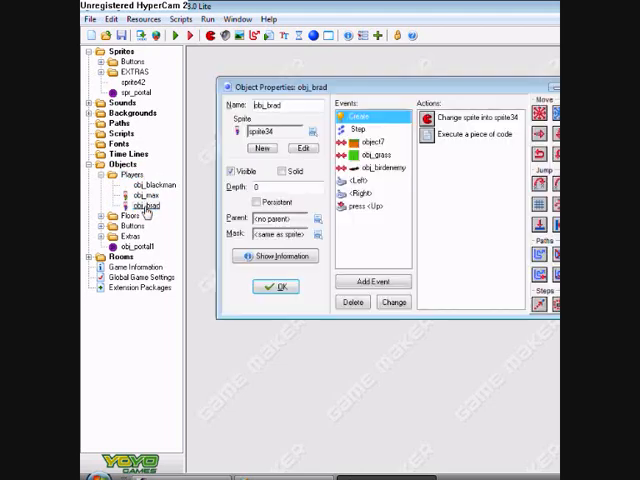
pyautogui.click(374, 281)
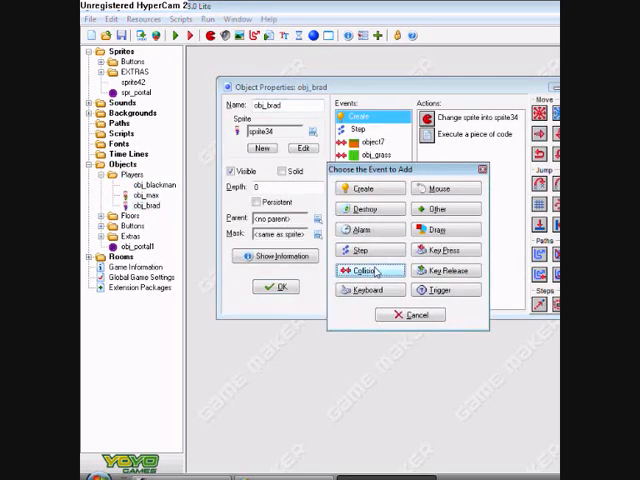
pyautogui.click(368, 270)
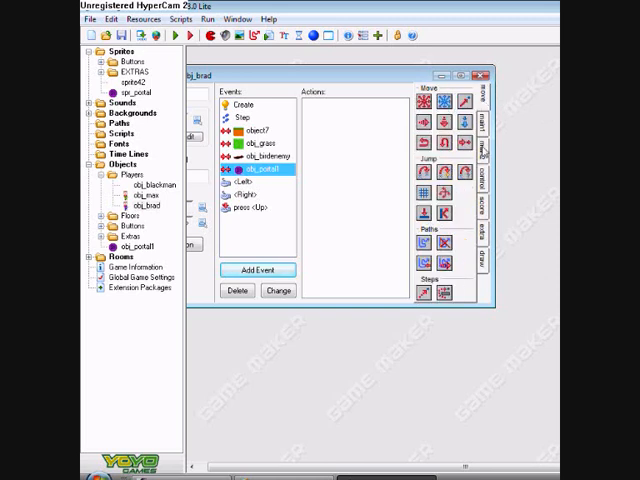
pyautogui.click(488, 120)
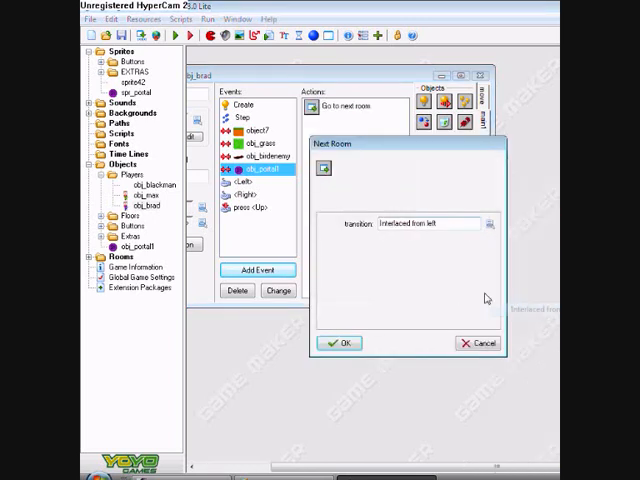
pyautogui.click(339, 343)
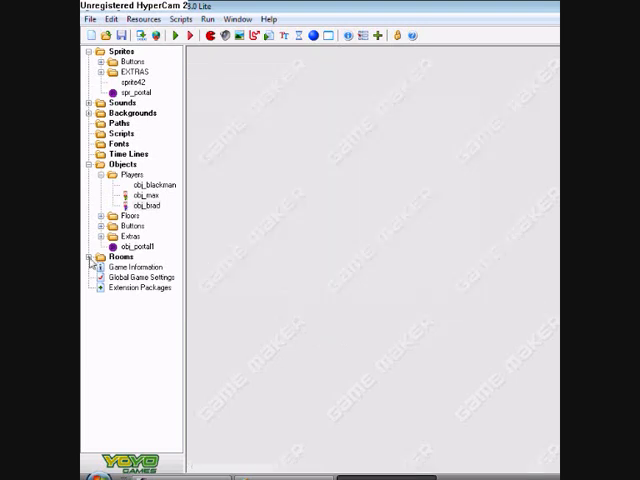
# Place an obj_portal1 instance near the bottom of room Lv.1 and save it.
pyautogui.doubleClick(127, 277)
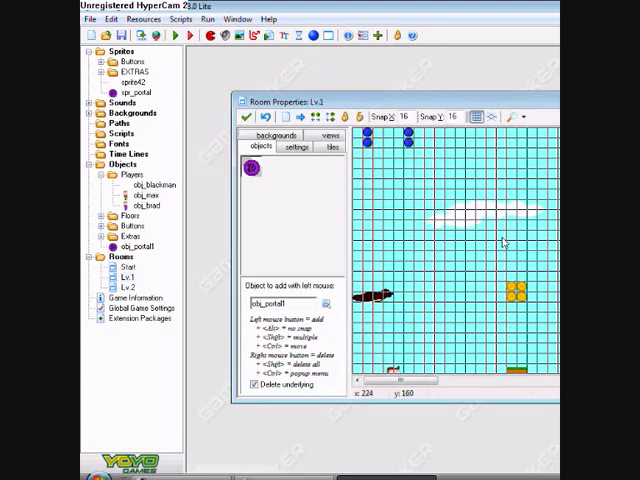
pyautogui.click(445, 365)
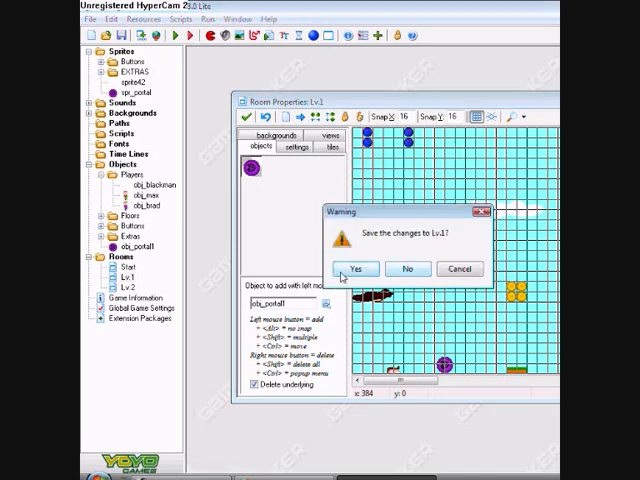
pyautogui.click(356, 268)
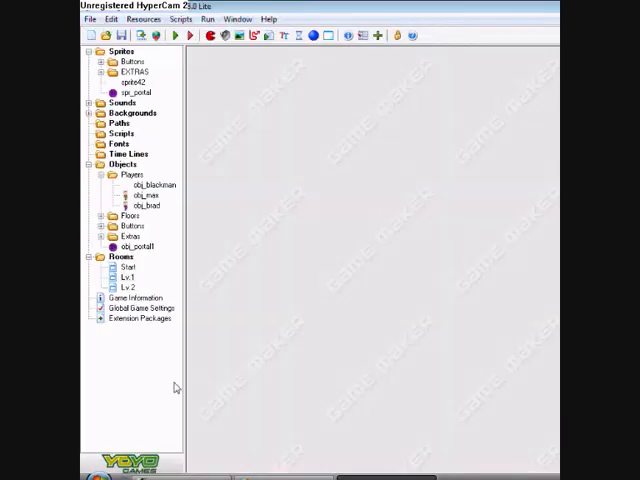
pyautogui.moveTo(85, 258)
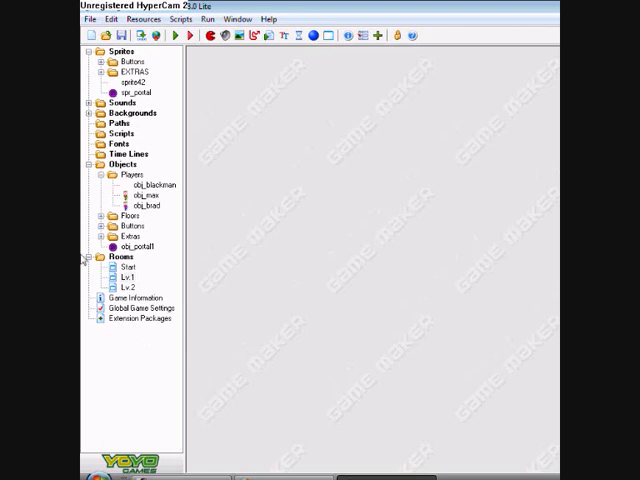
pyautogui.moveTo(185, 195)
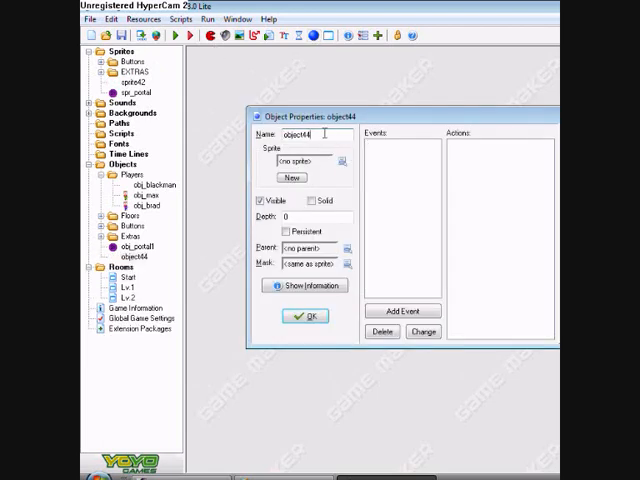
# Name the new object obj_portal2 and assign it the spr_portal sprite.
pyautogui.write('obj')
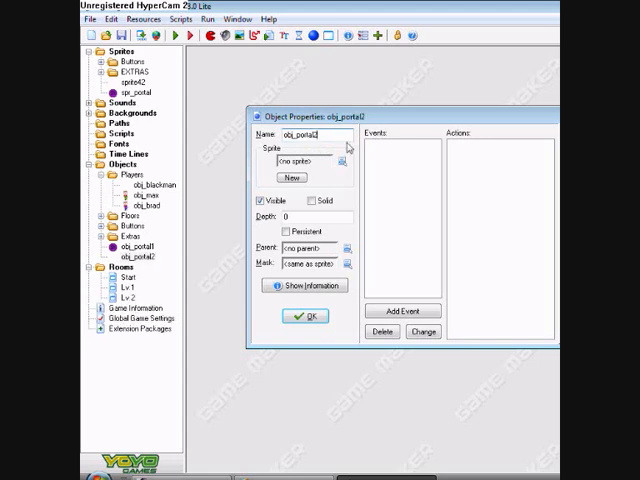
pyautogui.click(344, 160)
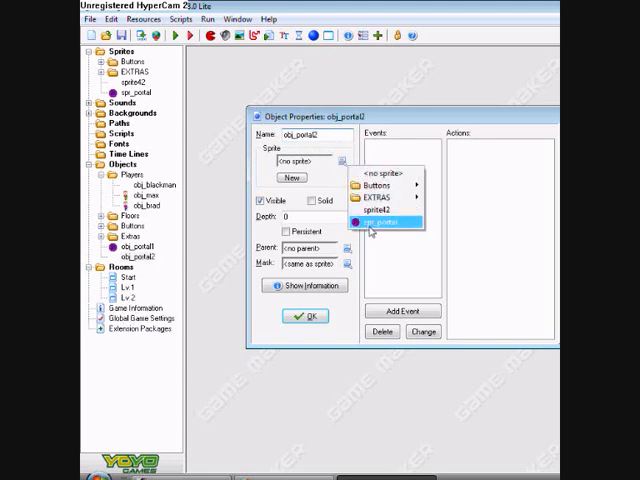
pyautogui.click(377, 222)
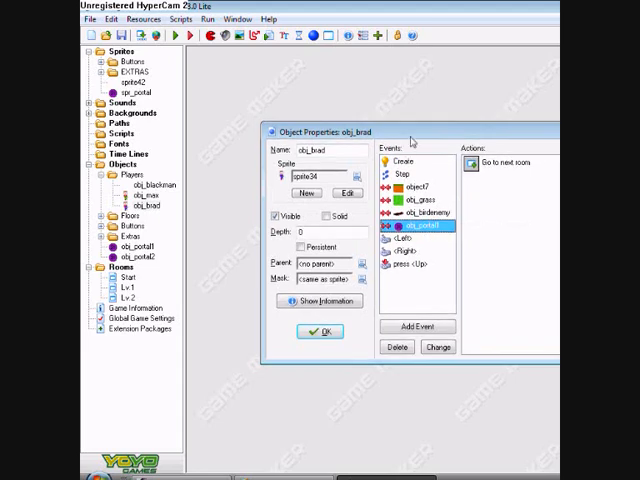
# Replace the Next Room action with Jump to Position at obj_portal2.x, obj_portal2.y.
pyautogui.rightClick(500, 162)
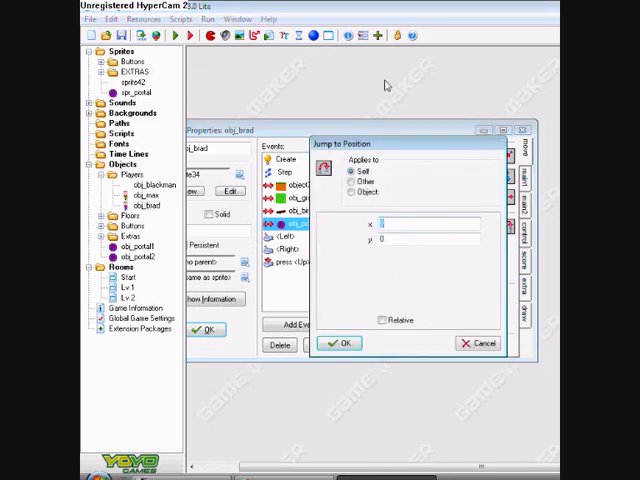
pyautogui.write('obj_portal2.x')
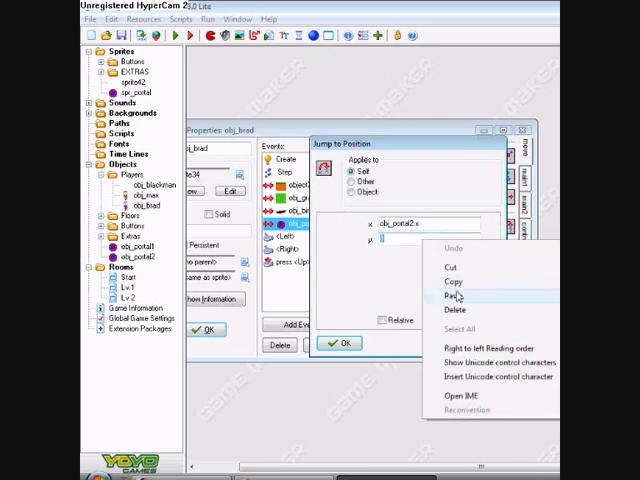
pyautogui.click(455, 296)
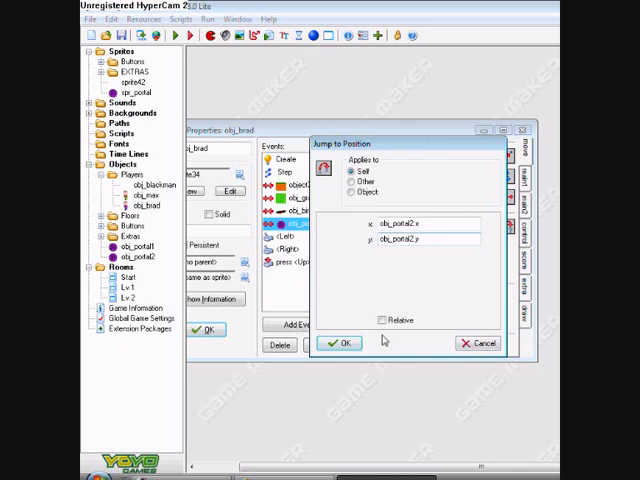
pyautogui.click(342, 343)
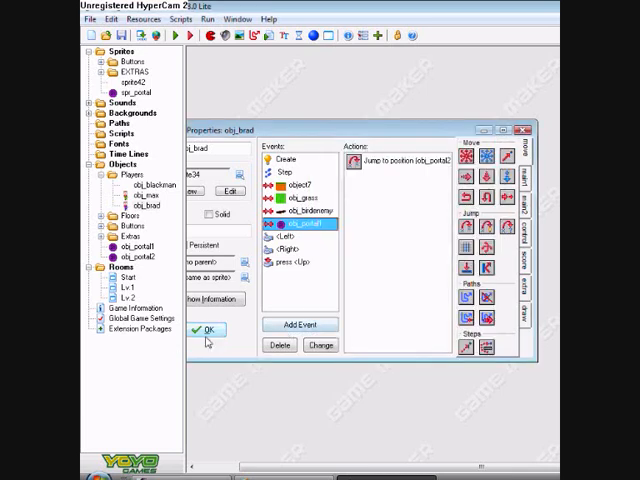
# Close obj_brad's properties and place an obj_portal2 instance near Lv.1's top.
pyautogui.click(204, 330)
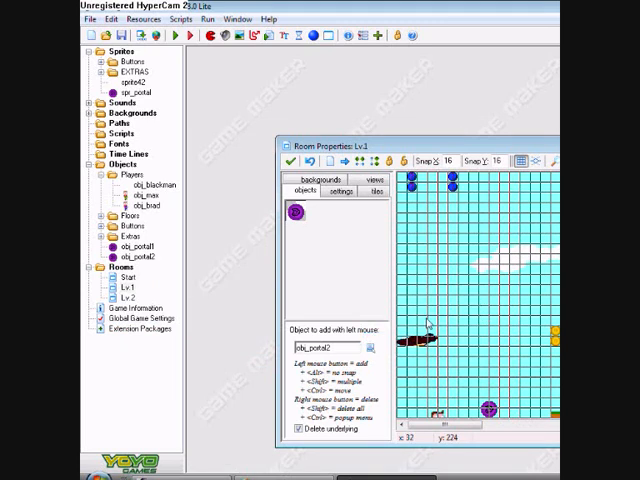
pyautogui.click(478, 181)
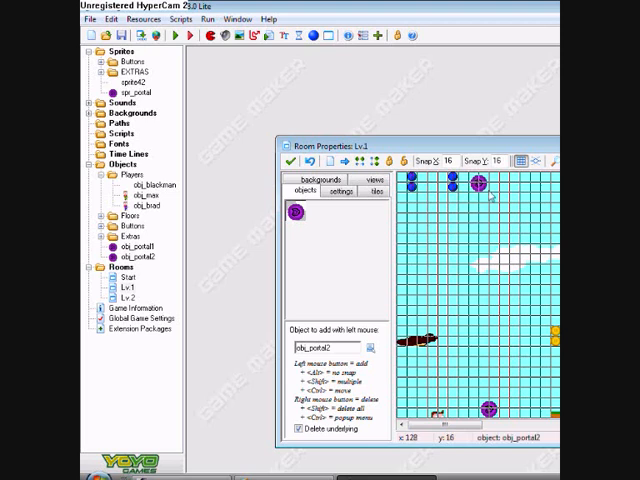